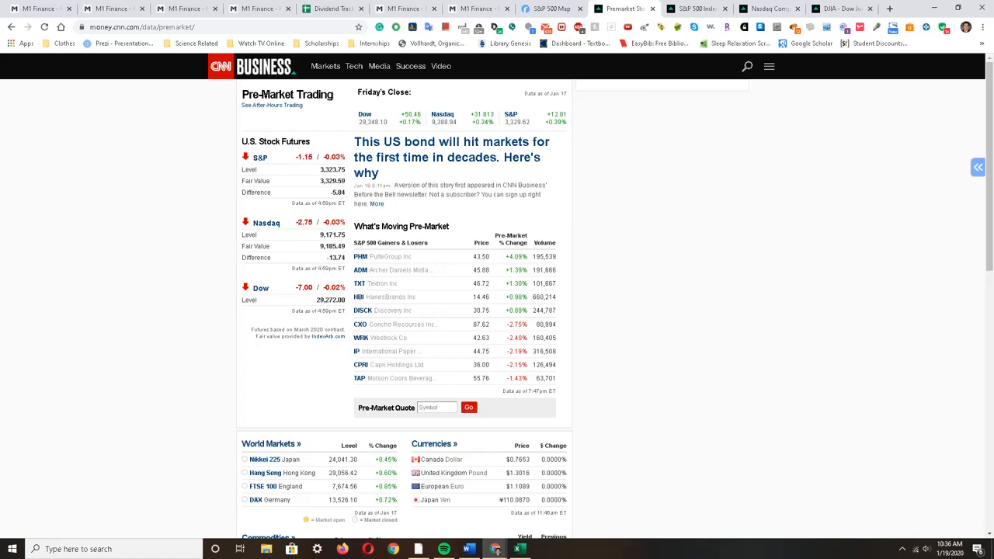
{"action": "mouse_move", "coordinate": [812, 247]}
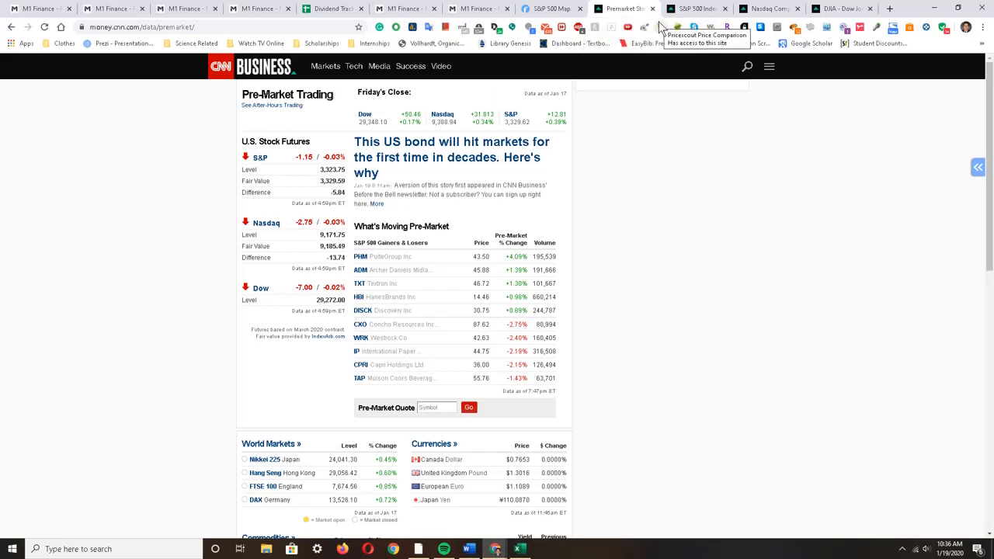
- Bring up the S&P 500, NASDAQ Composite and next index quote pages in turn on CNN Business
{"action": "left_click", "coordinate": [696, 9]}
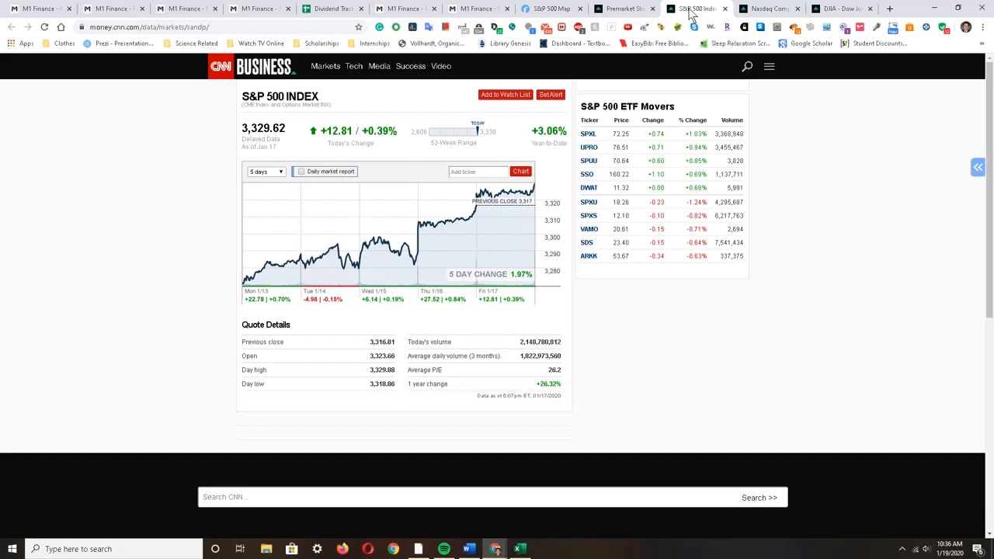
{"action": "left_click", "coordinate": [769, 10]}
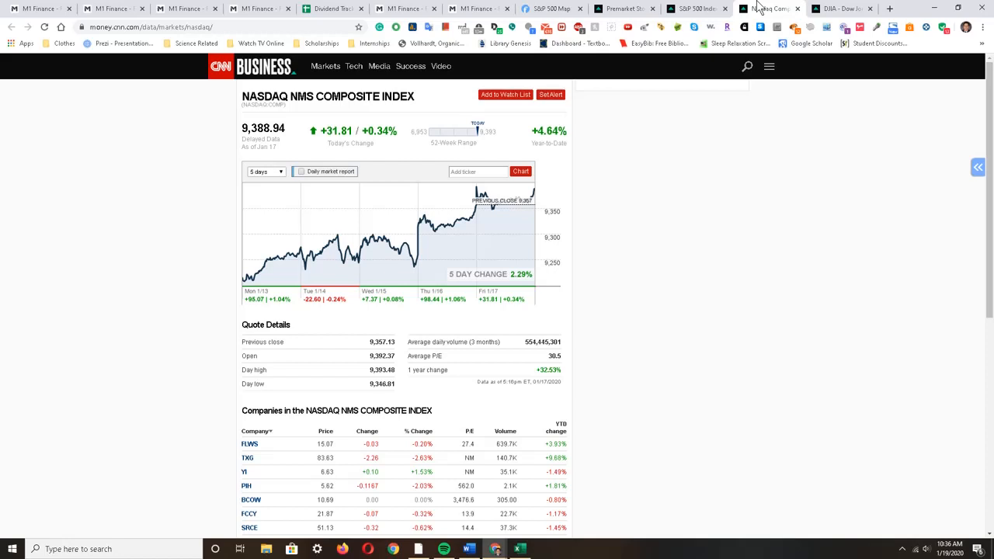
{"action": "left_click", "coordinate": [841, 10]}
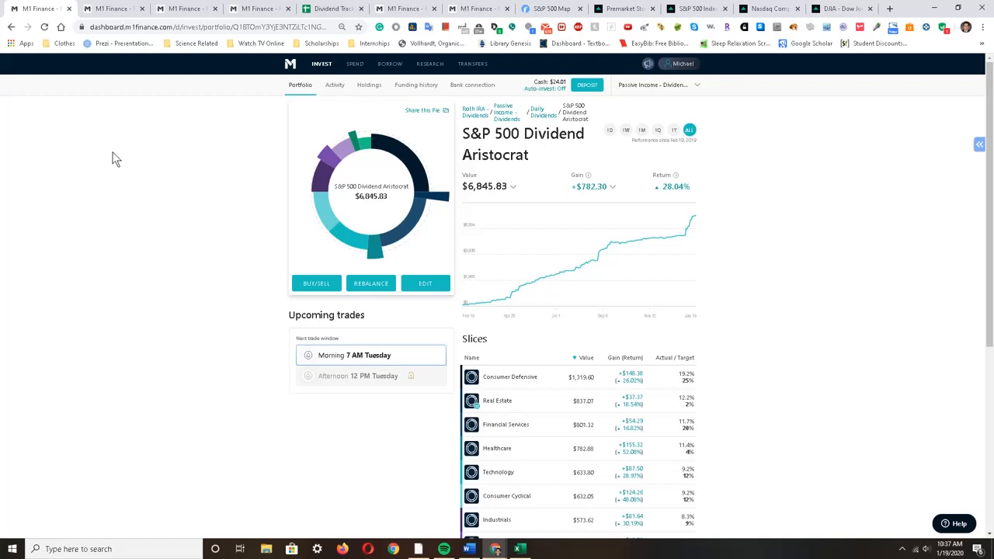
{"action": "mouse_move", "coordinate": [493, 78]}
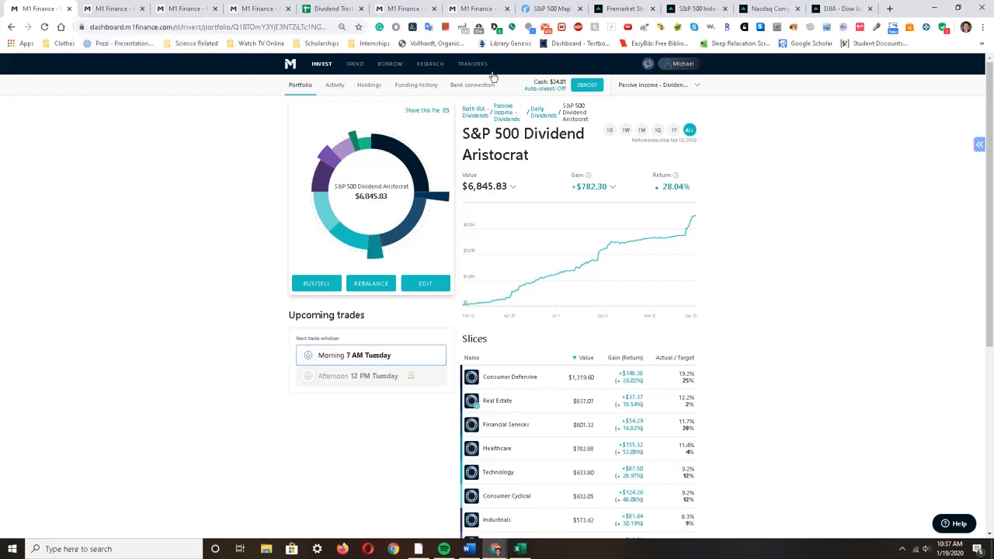
{"action": "mouse_move", "coordinate": [696, 214]}
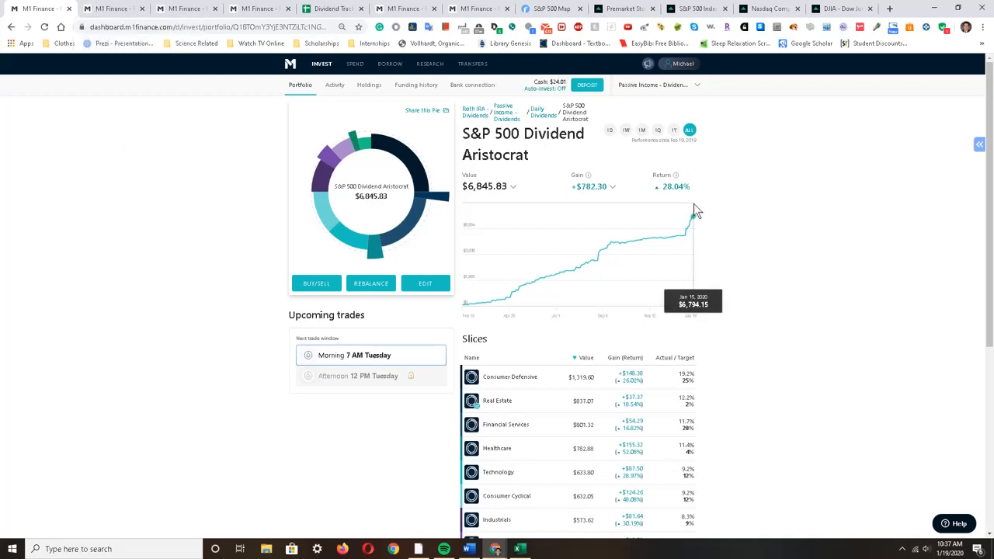
- Switch the Dividend Aristocrat performance chart to a short recent range showing a $73.55 gain, 1.09% return
{"action": "left_click", "coordinate": [625, 130]}
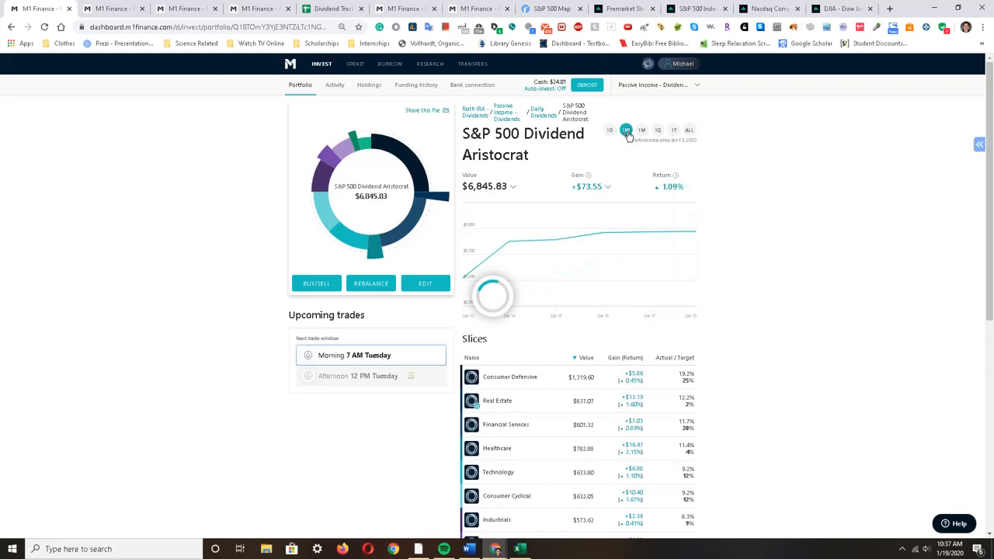
{"action": "left_click", "coordinate": [626, 131]}
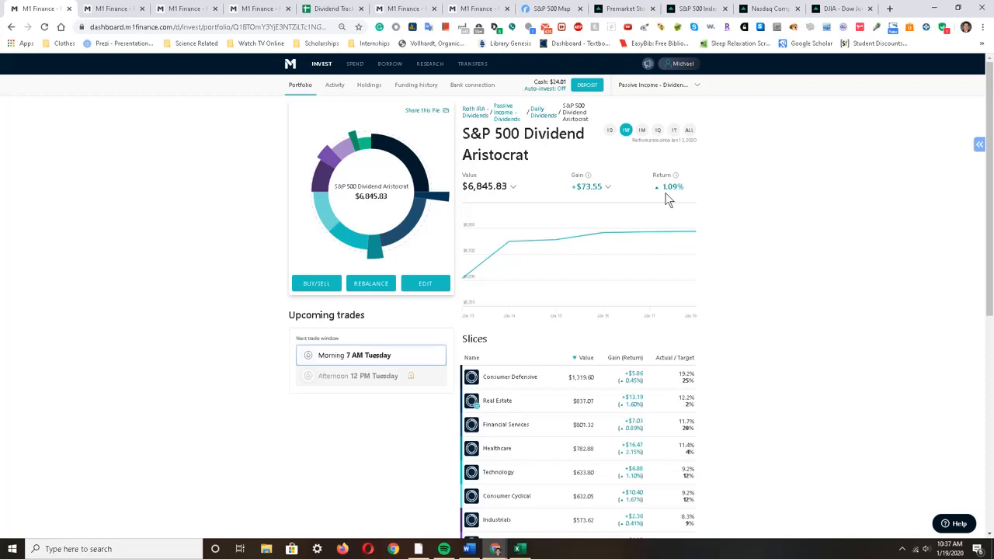
{"action": "left_click", "coordinate": [688, 130]}
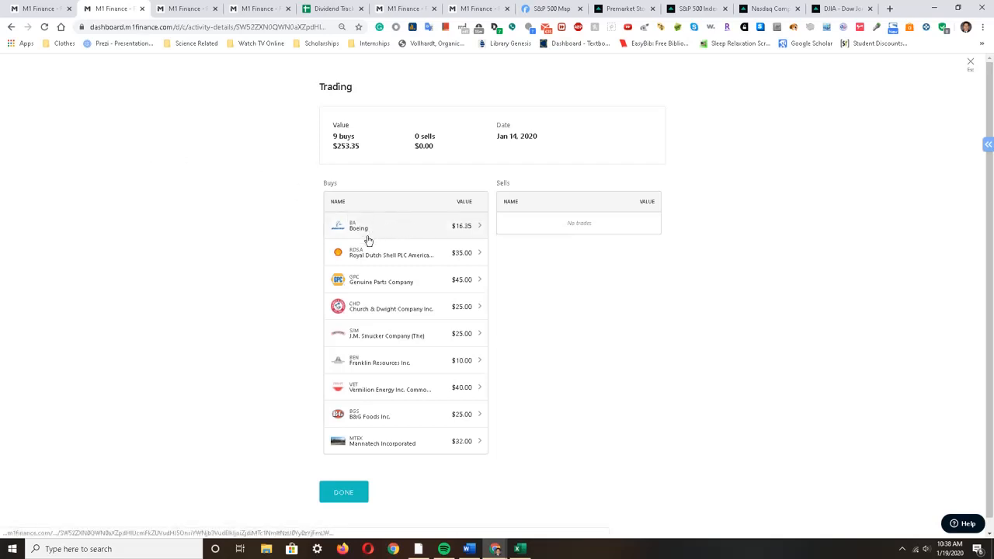
{"action": "mouse_move", "coordinate": [430, 280]}
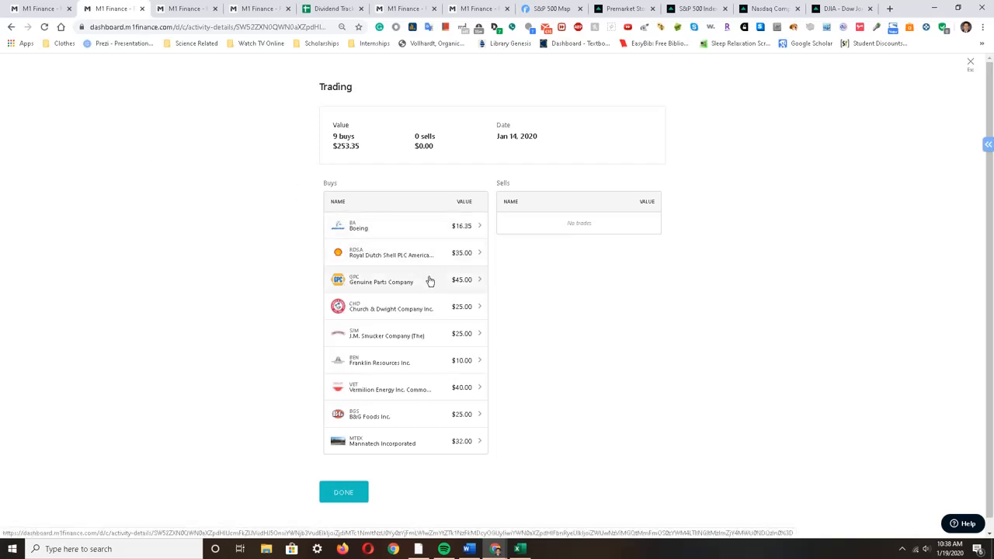
{"action": "mouse_move", "coordinate": [444, 282]}
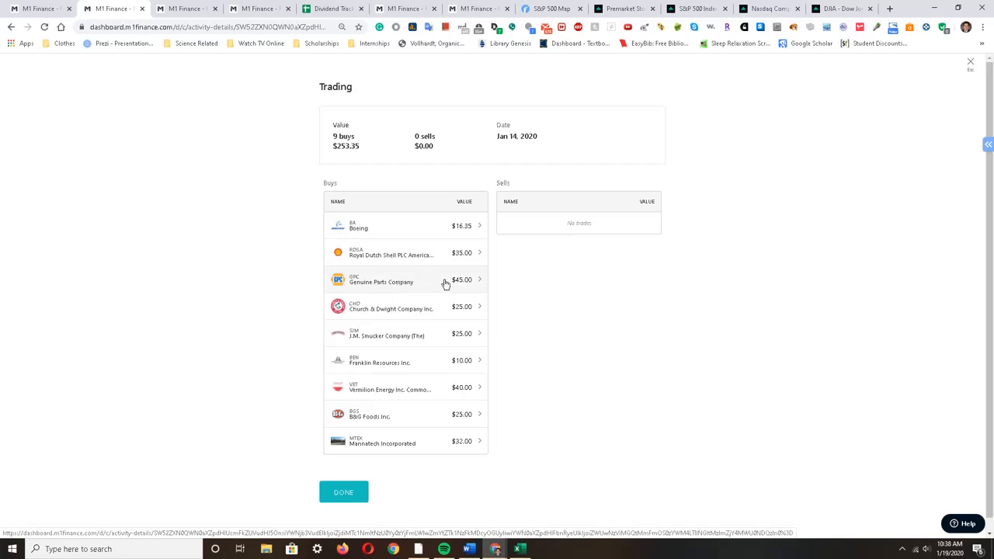
{"action": "mouse_move", "coordinate": [445, 314]}
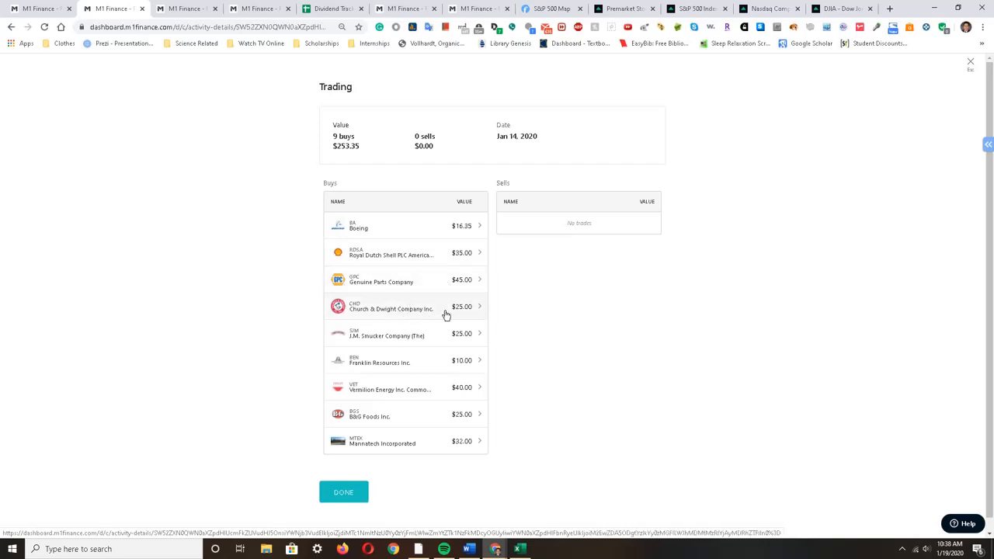
{"action": "mouse_move", "coordinate": [456, 338]}
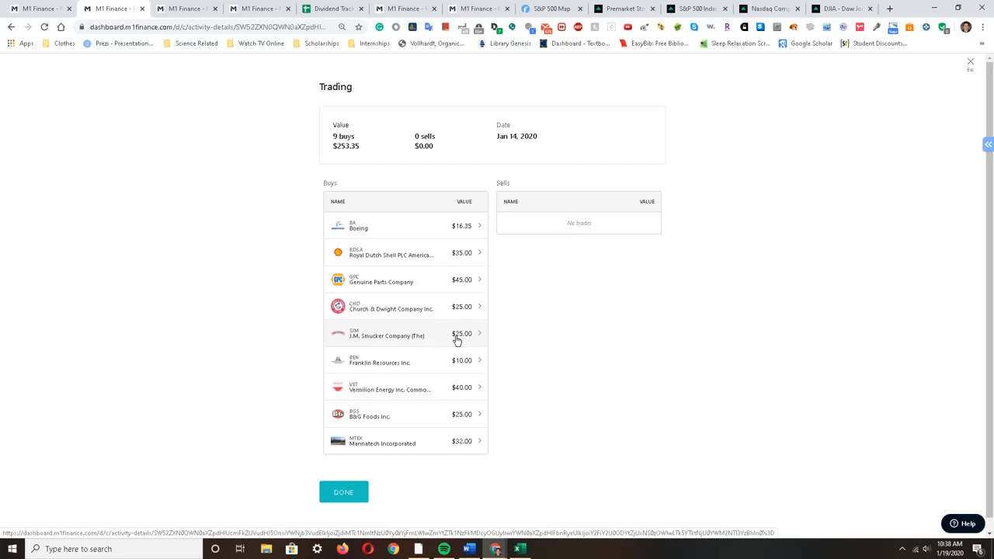
{"action": "mouse_move", "coordinate": [435, 366]}
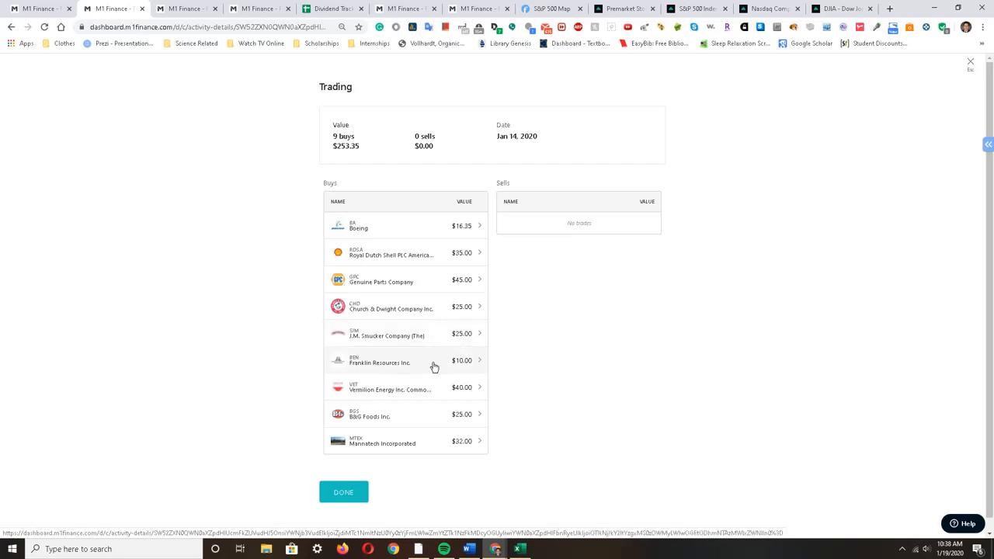
{"action": "mouse_move", "coordinate": [432, 390]}
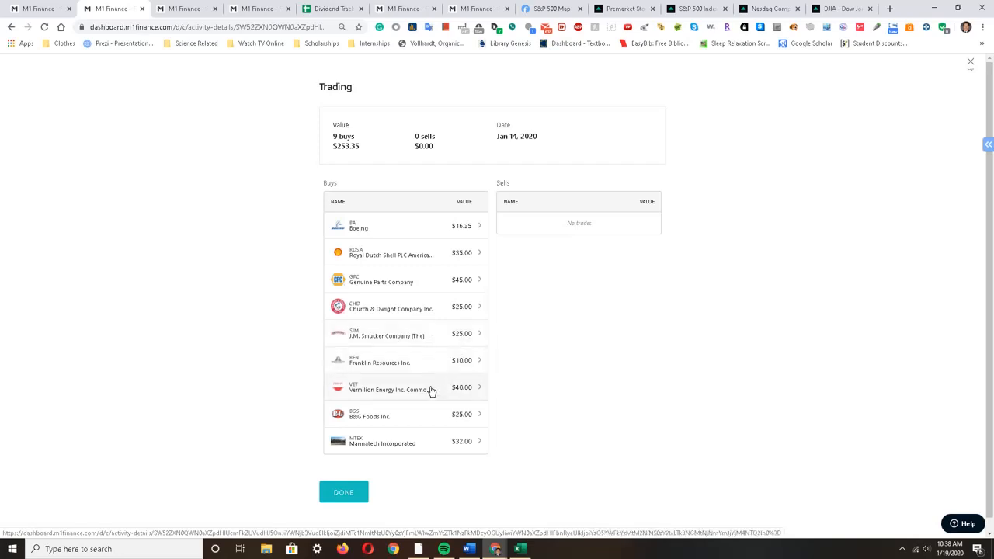
{"action": "mouse_move", "coordinate": [425, 418]}
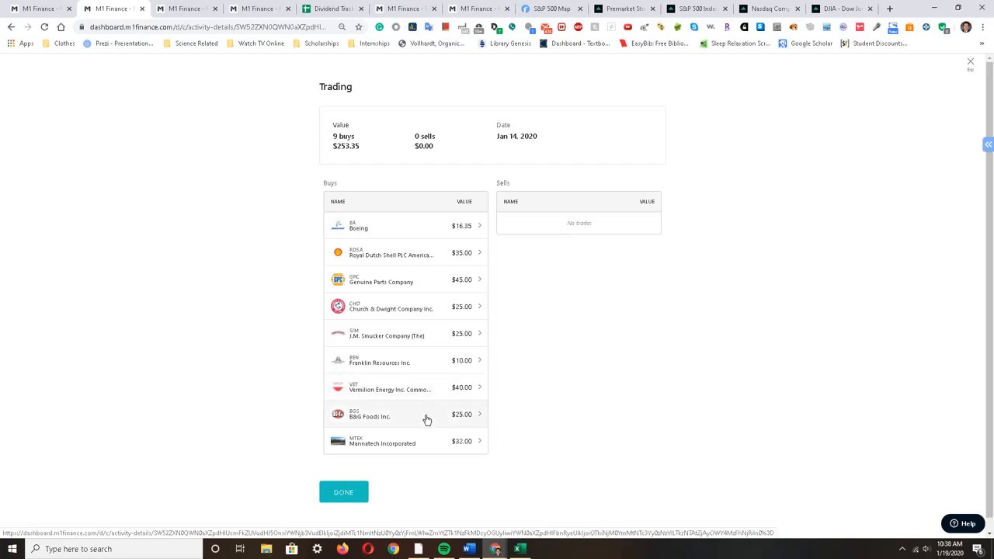
{"action": "mouse_move", "coordinate": [563, 441]}
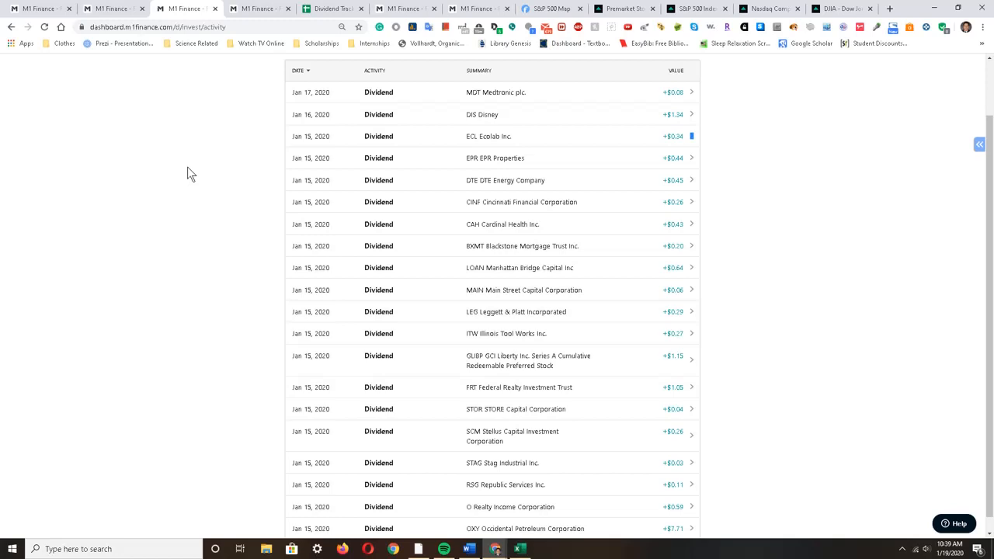
{"action": "mouse_move", "coordinate": [249, 139]}
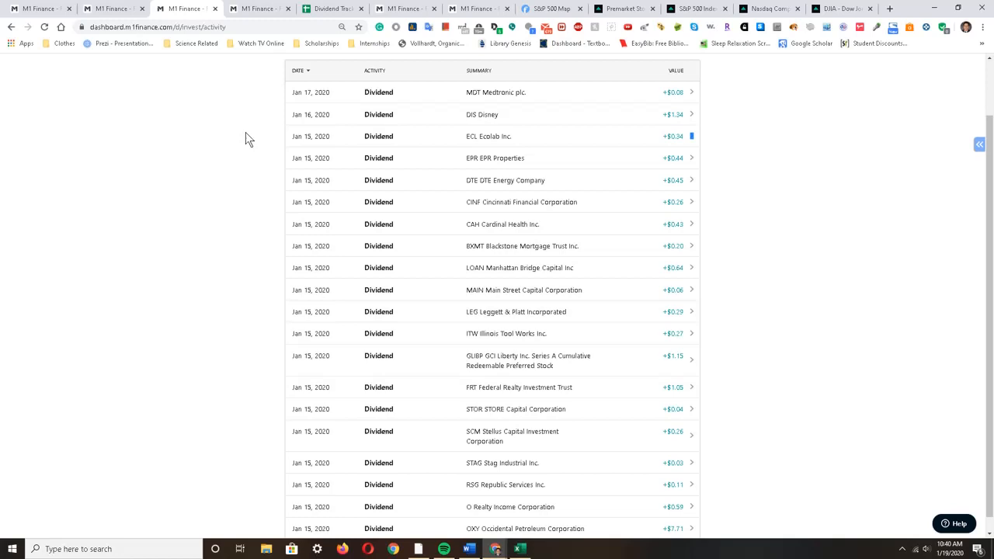
{"action": "scroll", "scroll_direction": "down", "scroll_amount": 3}
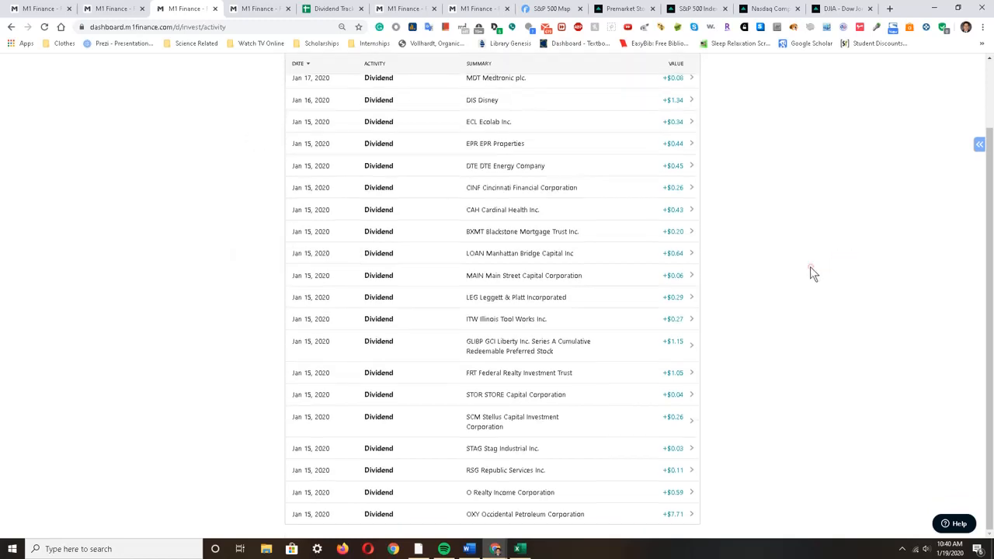
{"action": "mouse_move", "coordinate": [587, 373]}
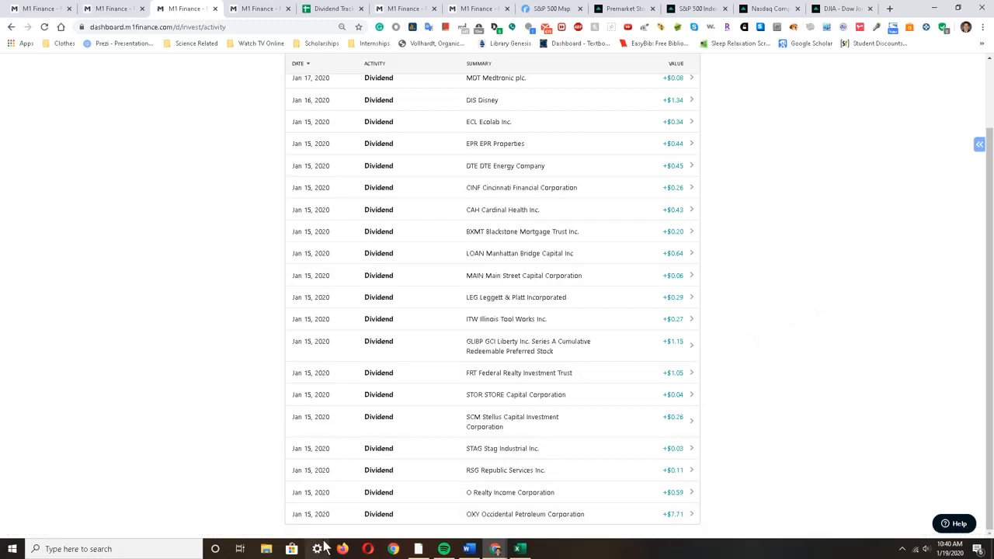
{"action": "mouse_move", "coordinate": [317, 549]}
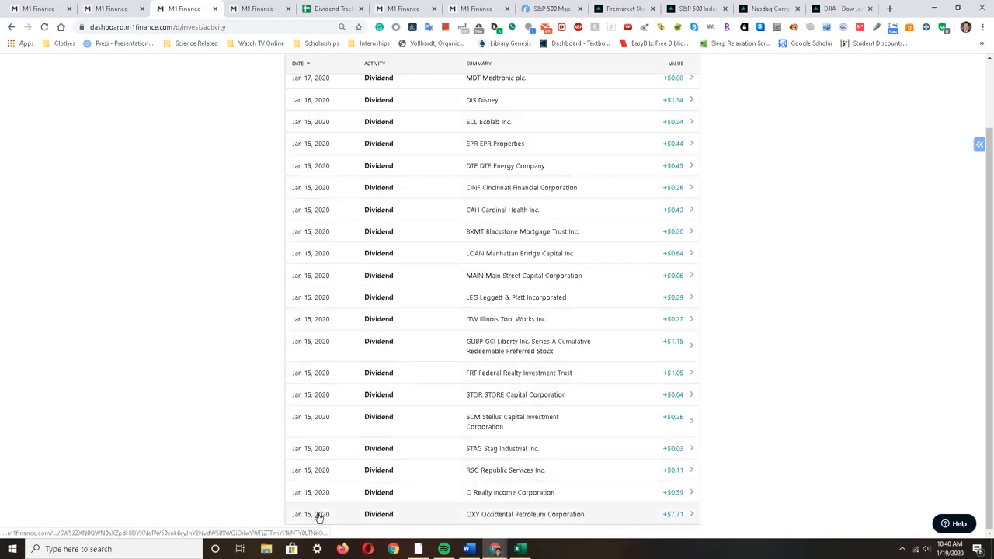
{"action": "mouse_move", "coordinate": [556, 528]}
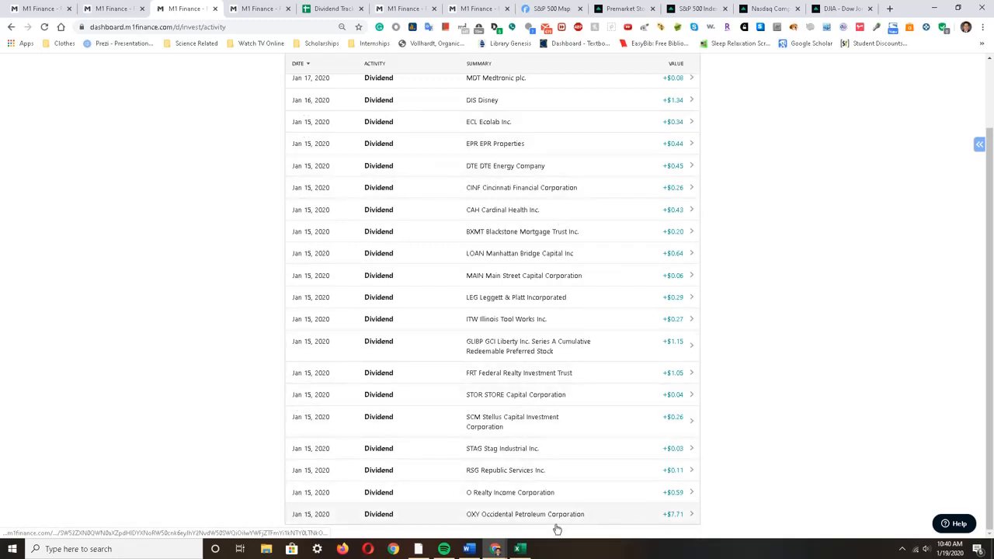
{"action": "mouse_move", "coordinate": [615, 520]}
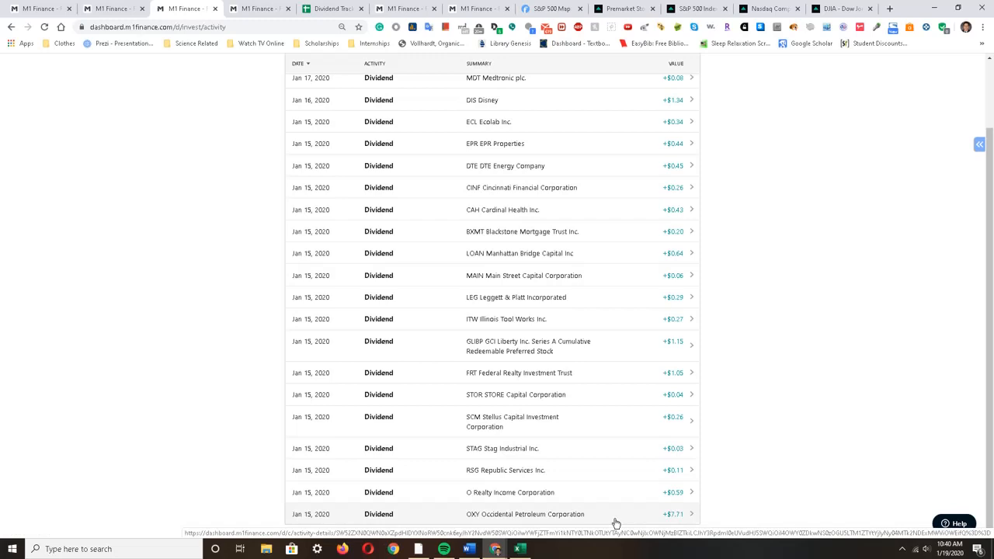
{"action": "mouse_move", "coordinate": [737, 511]}
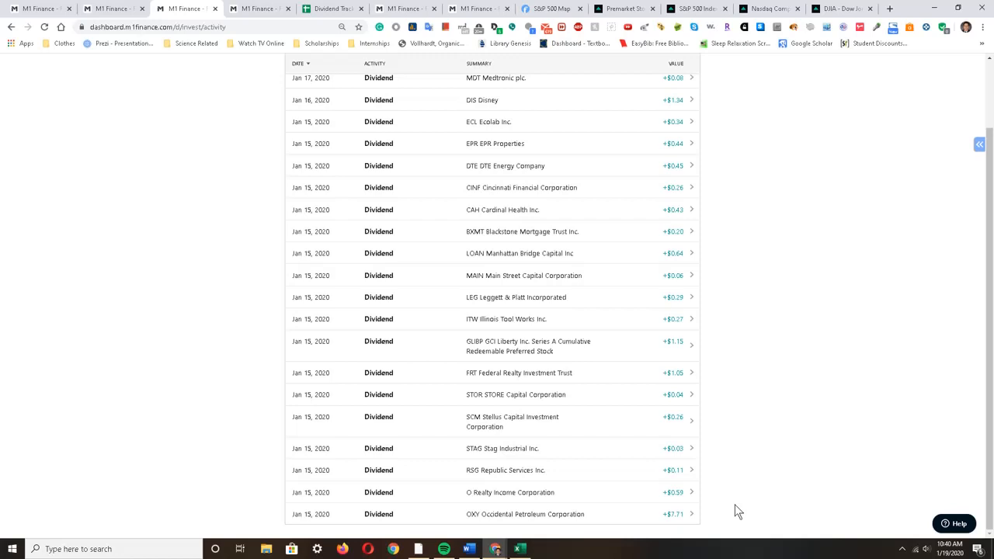
{"action": "mouse_move", "coordinate": [730, 511]}
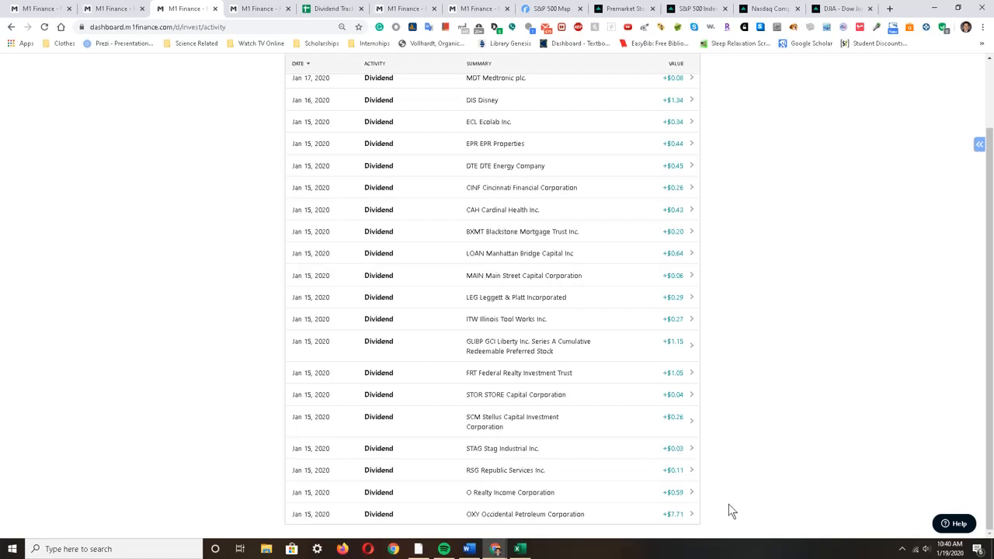
{"action": "mouse_move", "coordinate": [732, 509]}
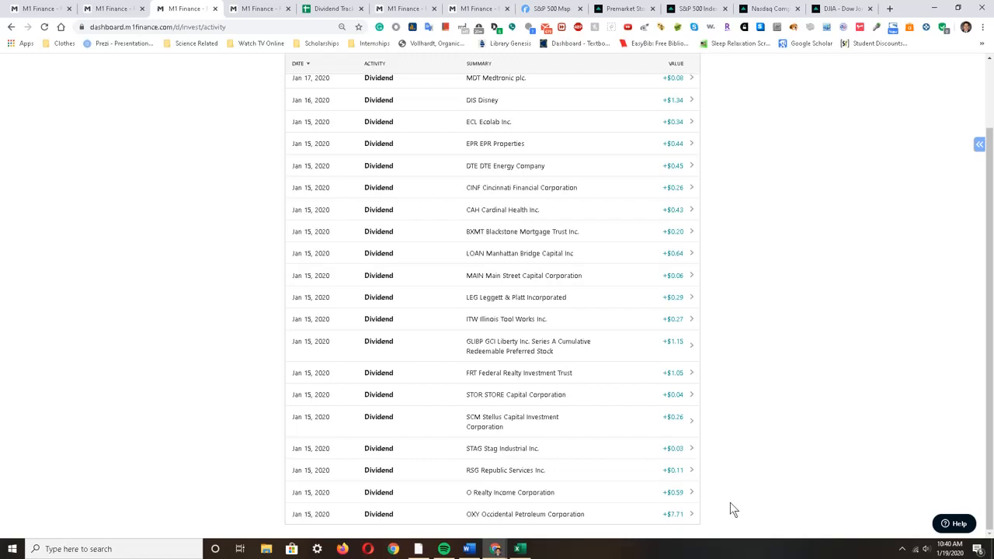
{"action": "mouse_move", "coordinate": [714, 500]}
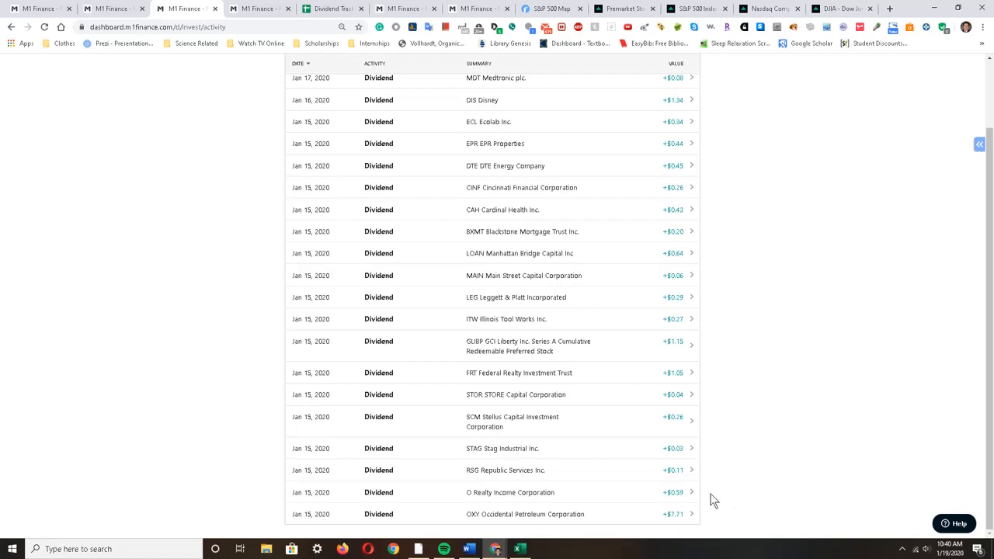
{"action": "mouse_move", "coordinate": [727, 489]}
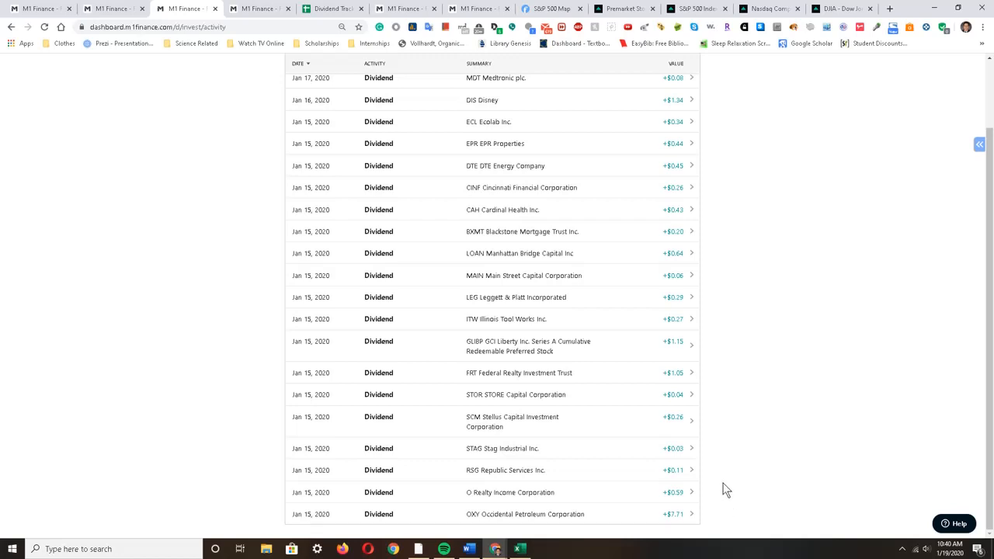
{"action": "mouse_move", "coordinate": [705, 485]}
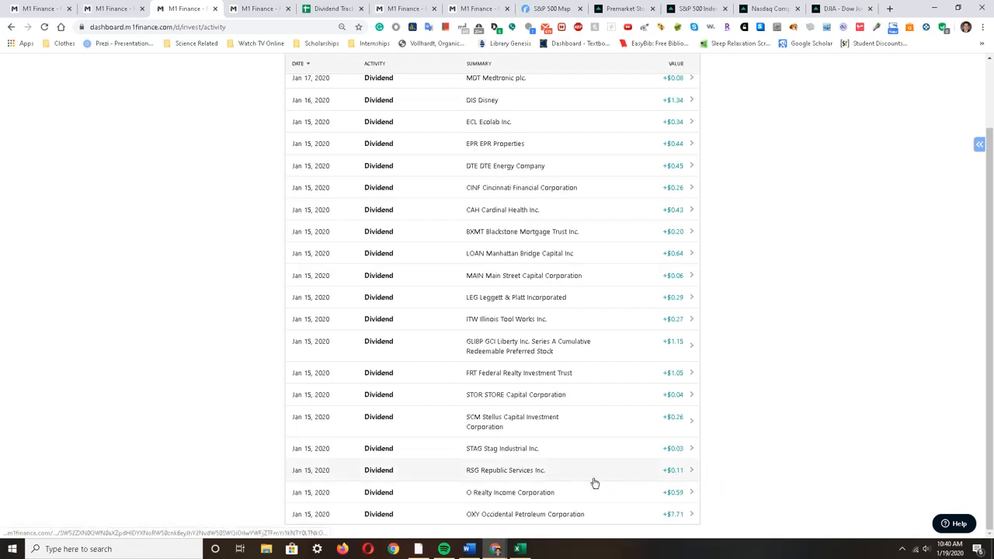
{"action": "mouse_move", "coordinate": [652, 457]}
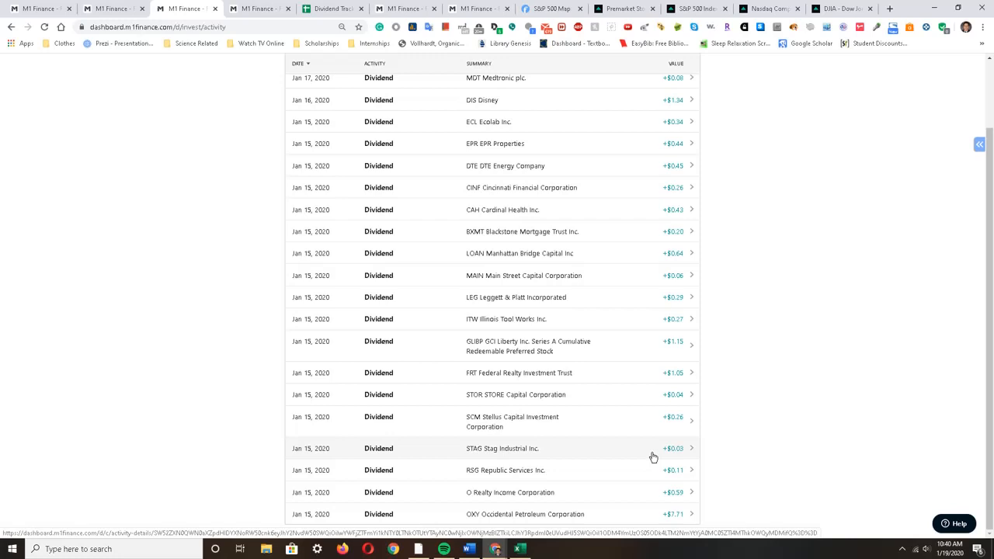
{"action": "mouse_move", "coordinate": [657, 435]}
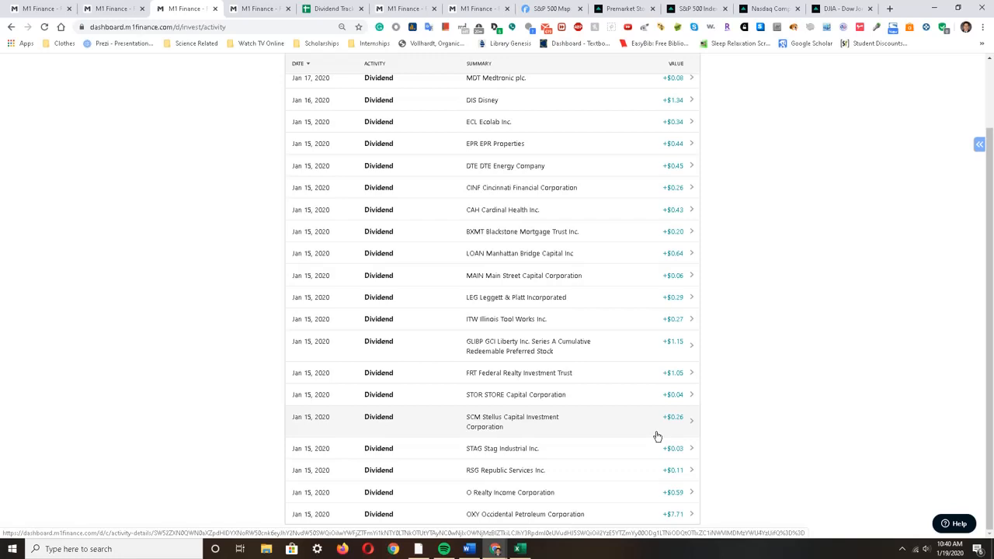
{"action": "mouse_move", "coordinate": [655, 399]}
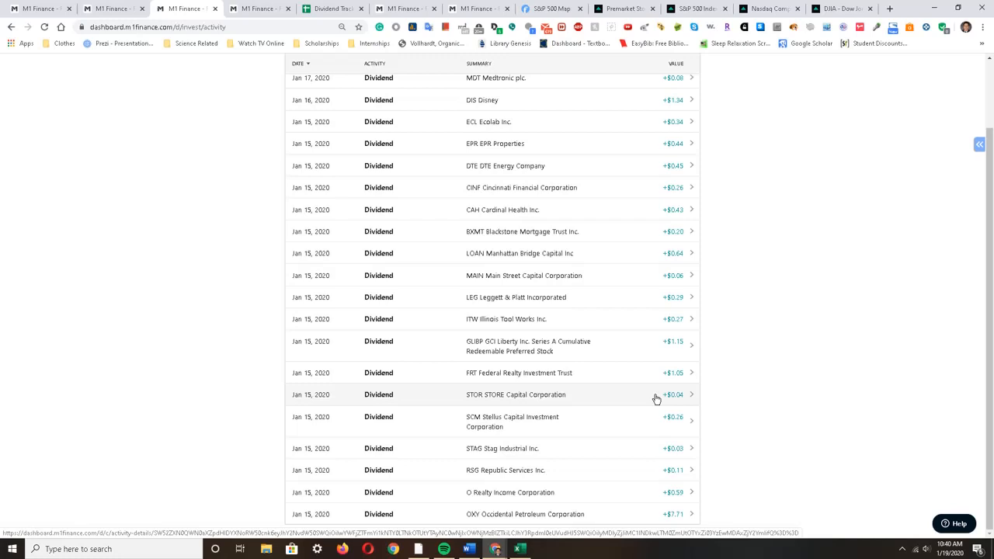
{"action": "mouse_move", "coordinate": [652, 402]}
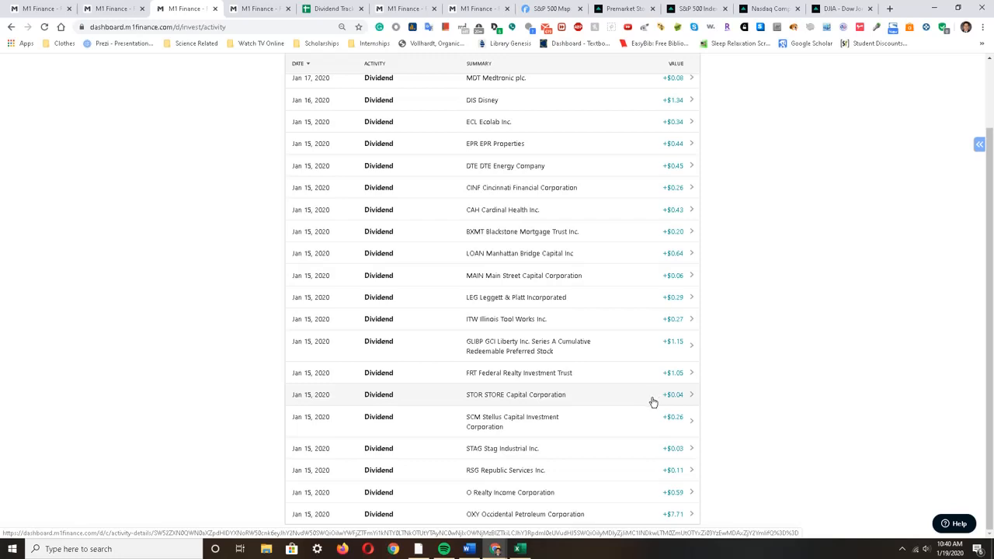
{"action": "mouse_move", "coordinate": [652, 379]}
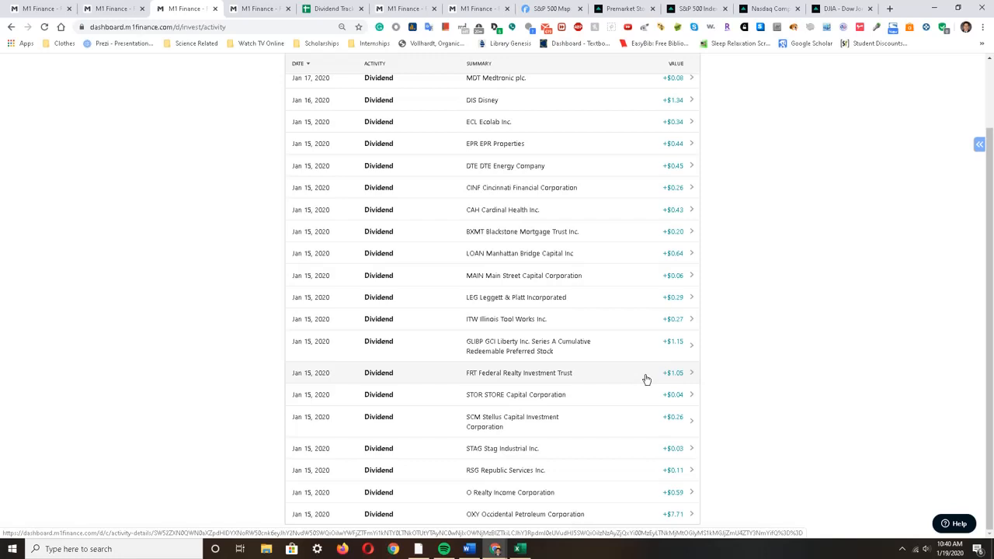
{"action": "mouse_move", "coordinate": [640, 347]}
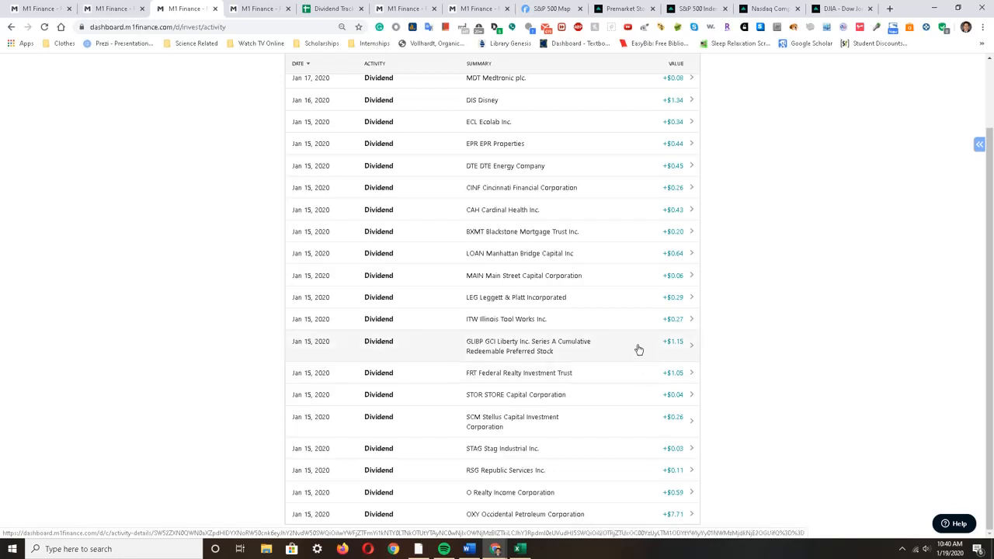
{"action": "mouse_move", "coordinate": [636, 359]}
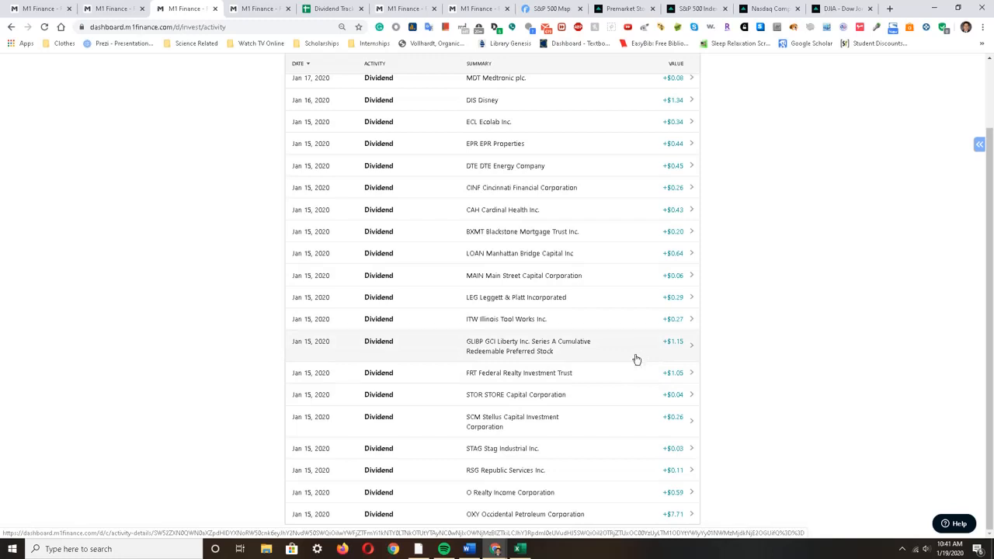
{"action": "mouse_move", "coordinate": [633, 361]}
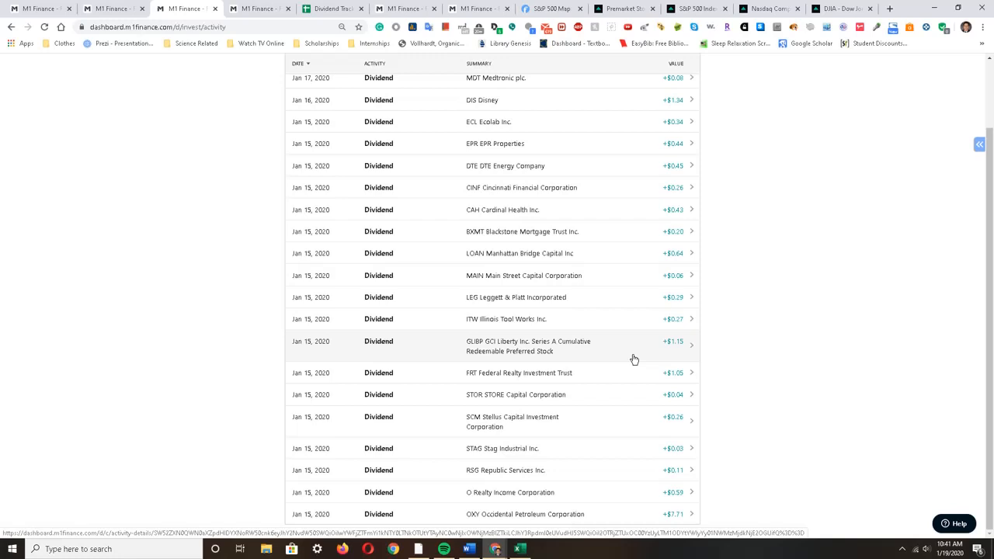
{"action": "mouse_move", "coordinate": [640, 326]}
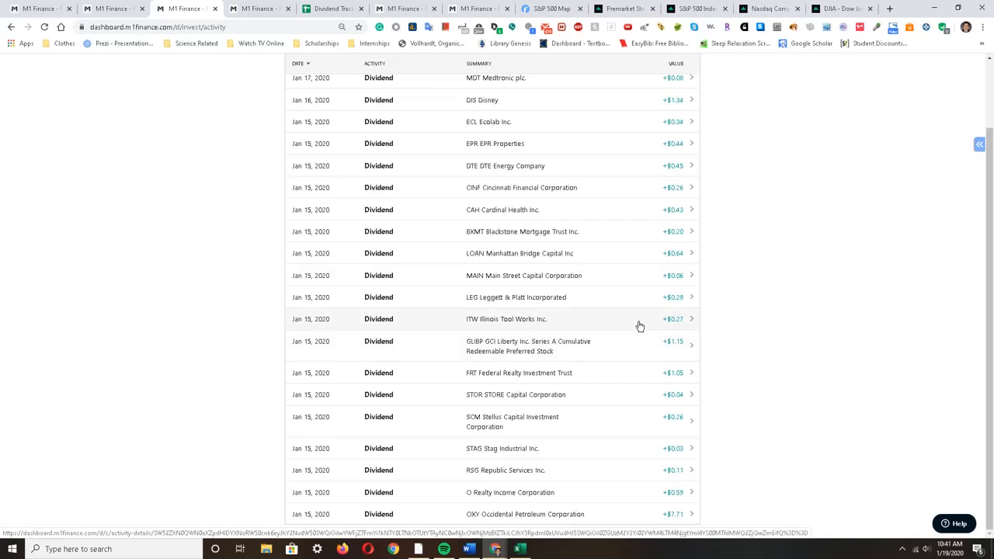
{"action": "mouse_move", "coordinate": [644, 301]}
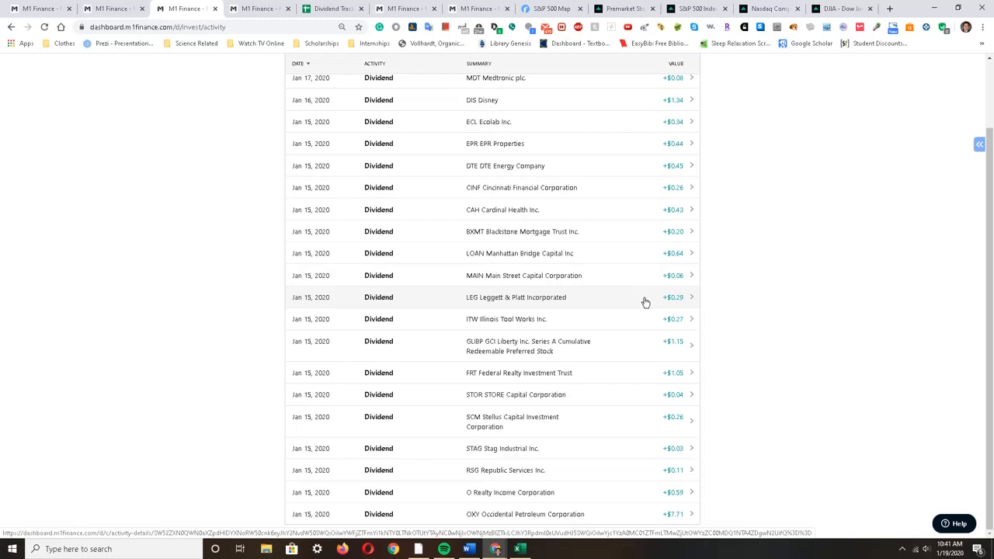
{"action": "mouse_move", "coordinate": [644, 275]}
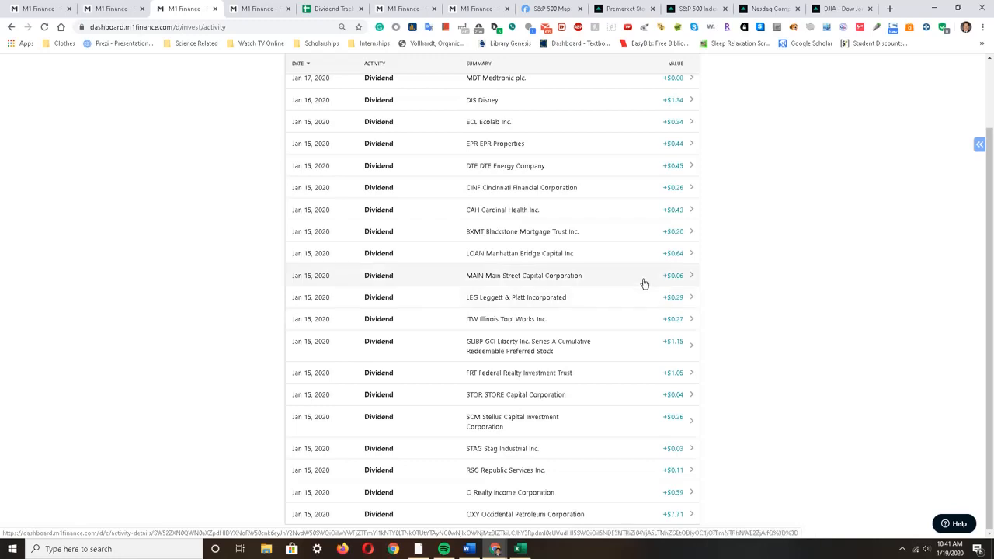
{"action": "mouse_move", "coordinate": [649, 252]}
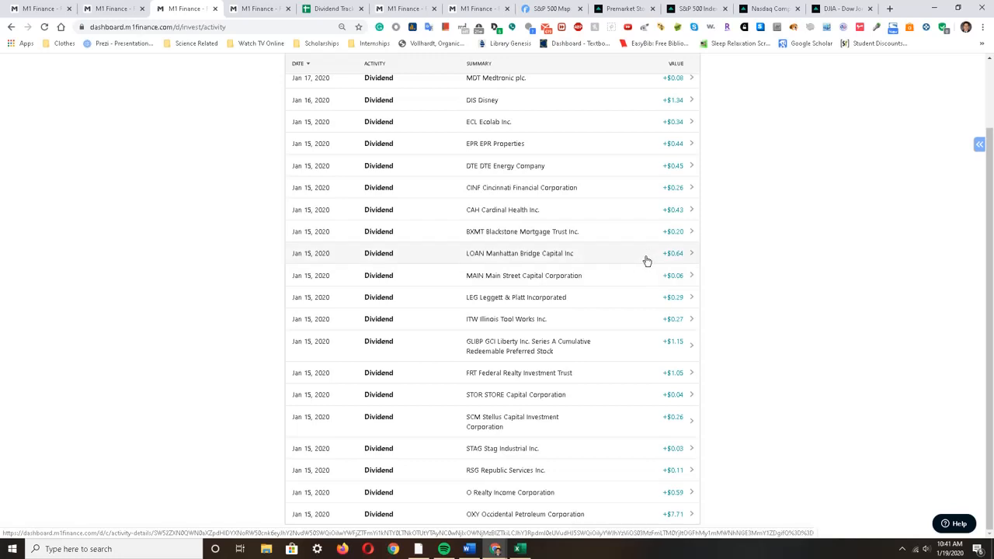
{"action": "mouse_move", "coordinate": [644, 261]}
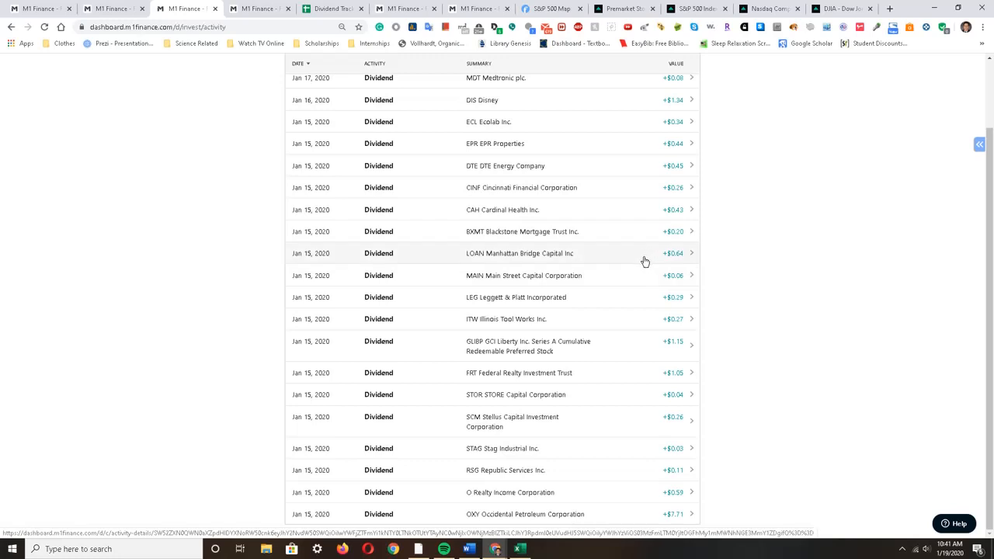
{"action": "mouse_move", "coordinate": [644, 232]}
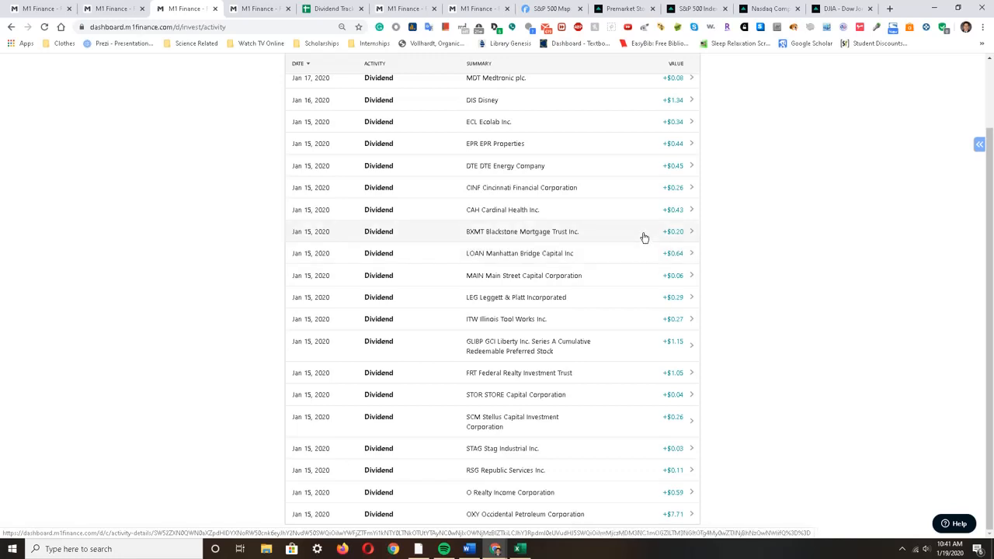
{"action": "mouse_move", "coordinate": [643, 210]}
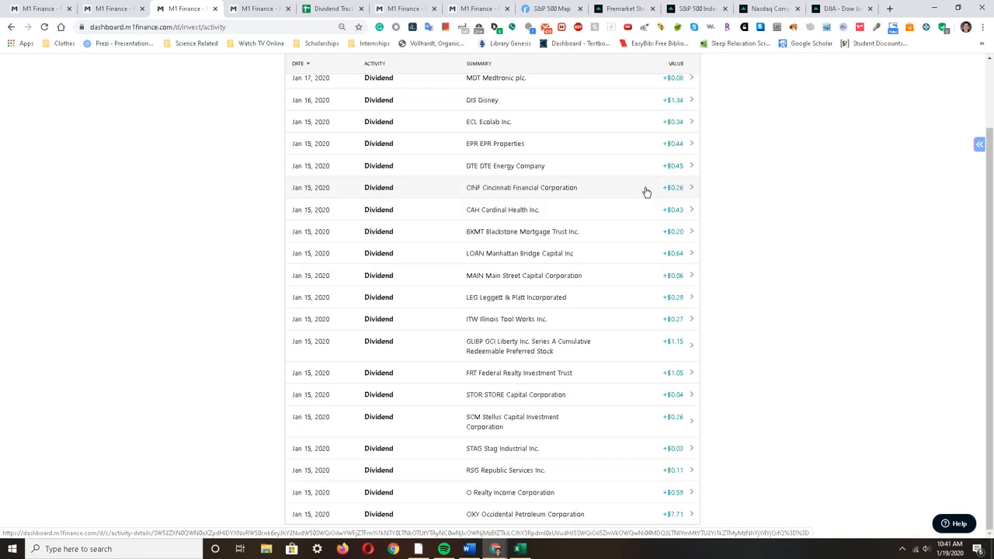
{"action": "mouse_move", "coordinate": [649, 165]}
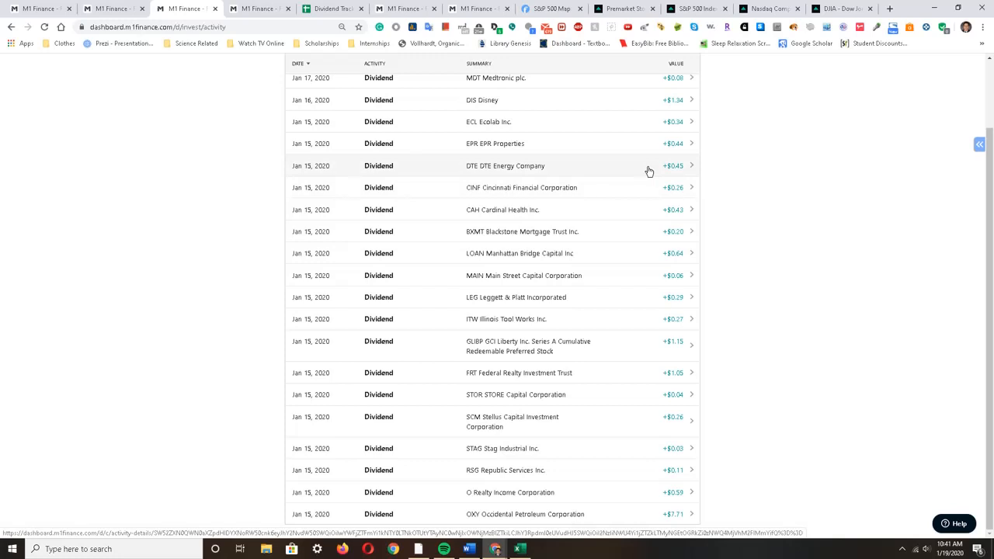
{"action": "mouse_move", "coordinate": [650, 143]}
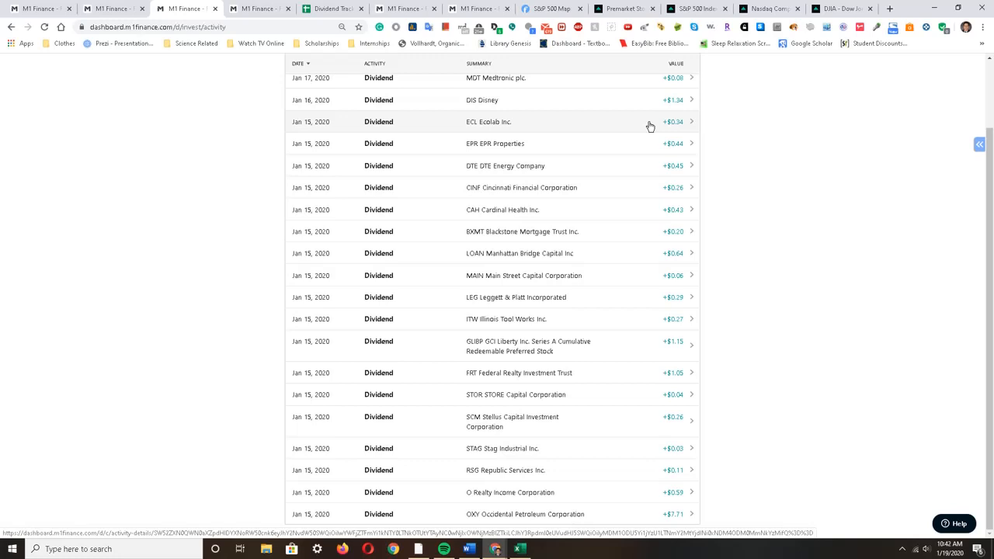
{"action": "mouse_move", "coordinate": [649, 99]}
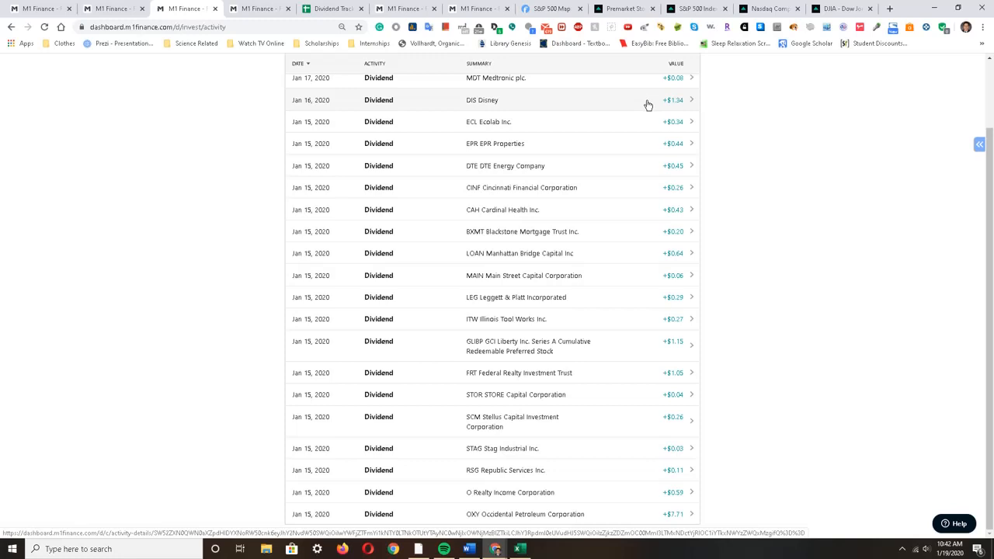
{"action": "mouse_move", "coordinate": [985, 60]}
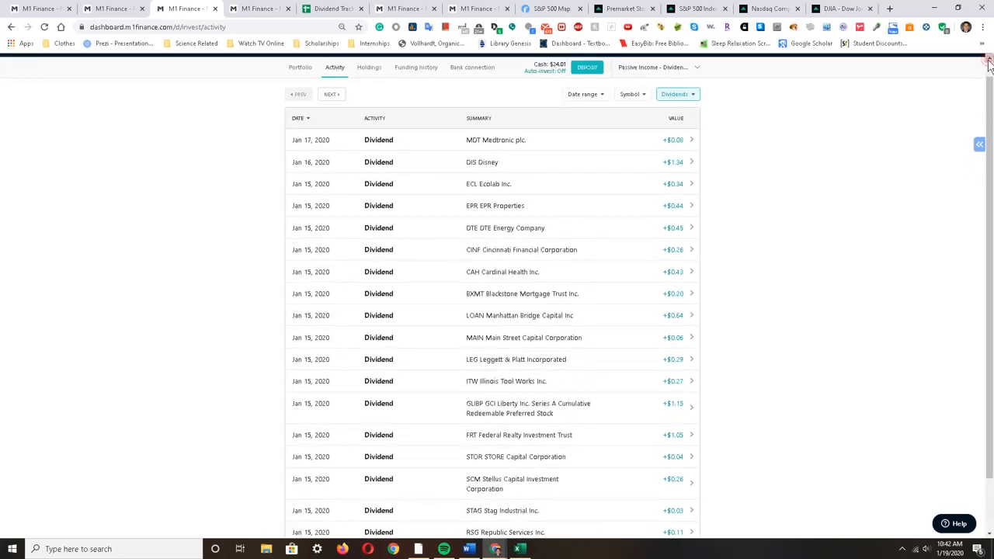
{"action": "mouse_move", "coordinate": [826, 199]}
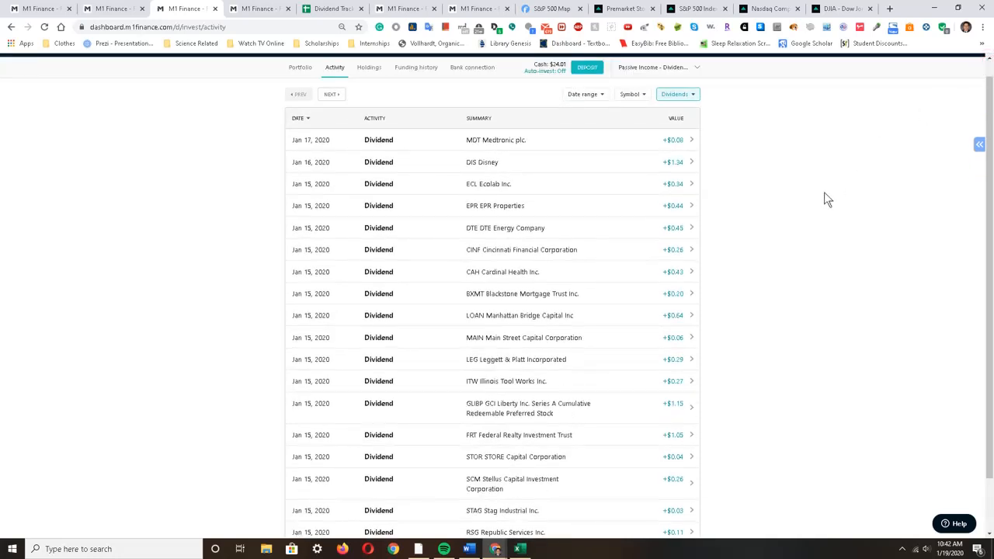
{"action": "mouse_move", "coordinate": [815, 186]}
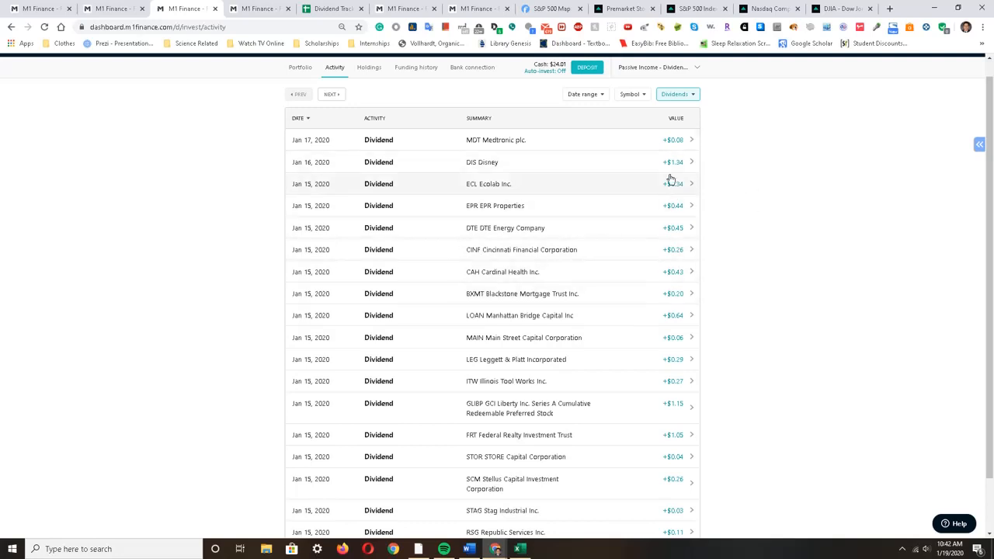
{"action": "scroll", "scroll_direction": "down", "scroll_amount": 3}
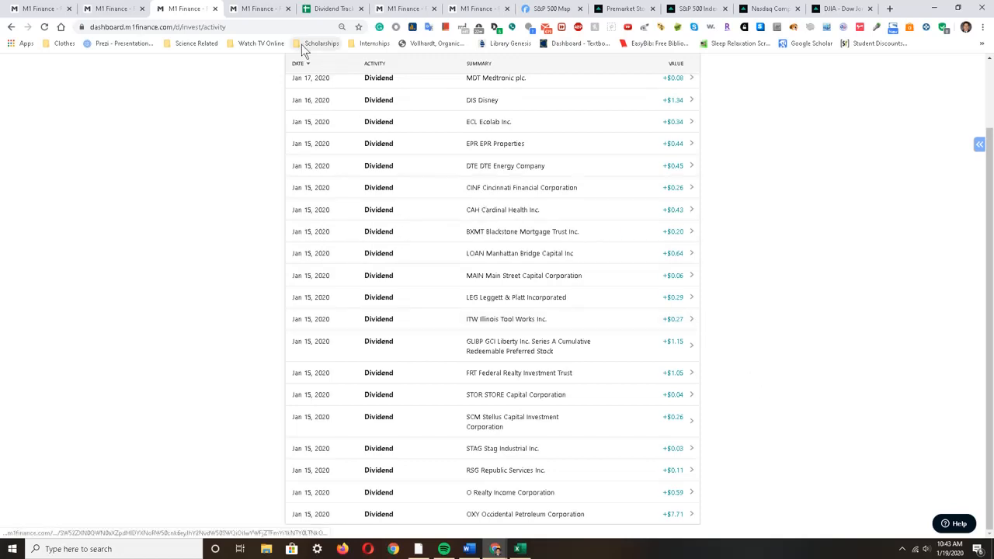
{"action": "mouse_move", "coordinate": [256, 9]}
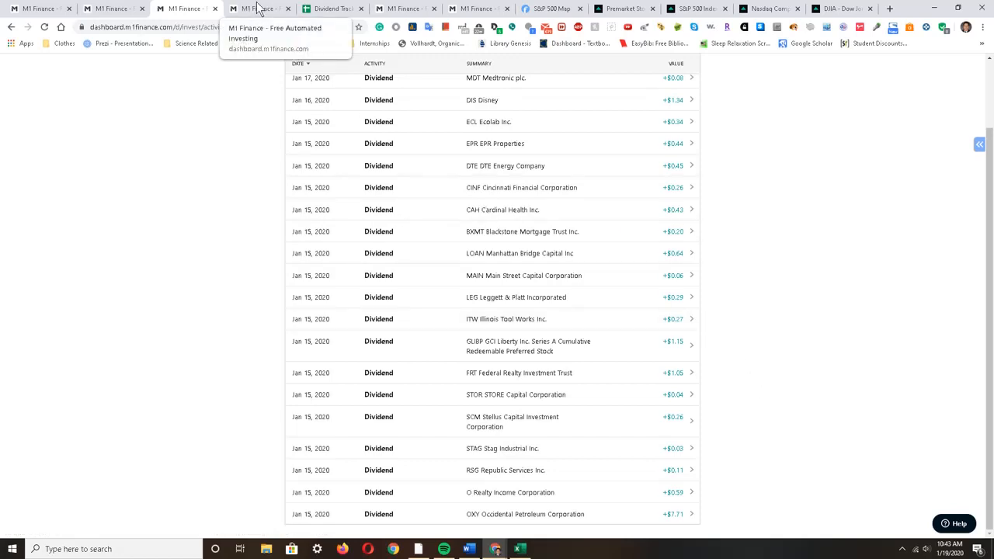
- Show the Upcoming trades page with two pending buys including Federal Realty Investment Trust
{"action": "left_click", "coordinate": [256, 10]}
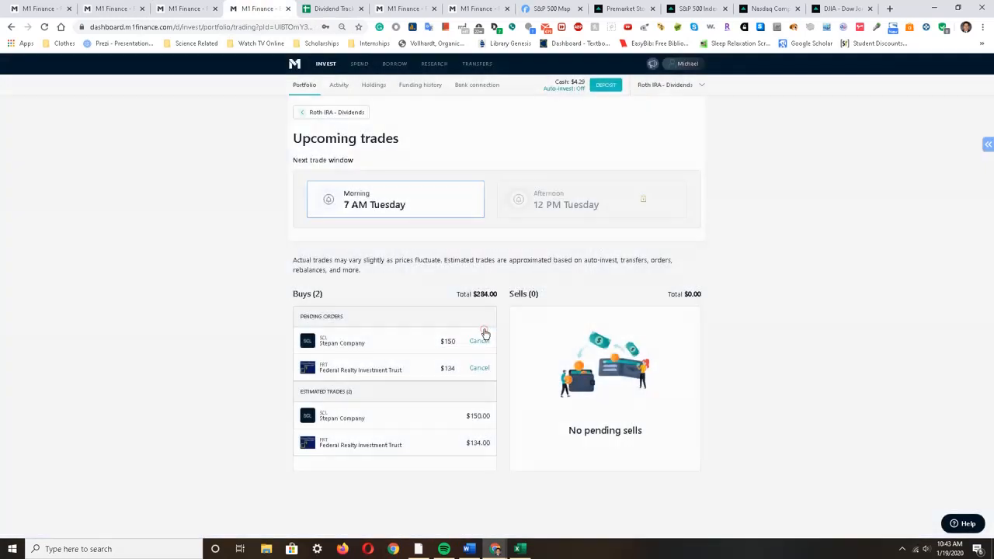
{"action": "mouse_move", "coordinate": [455, 289]}
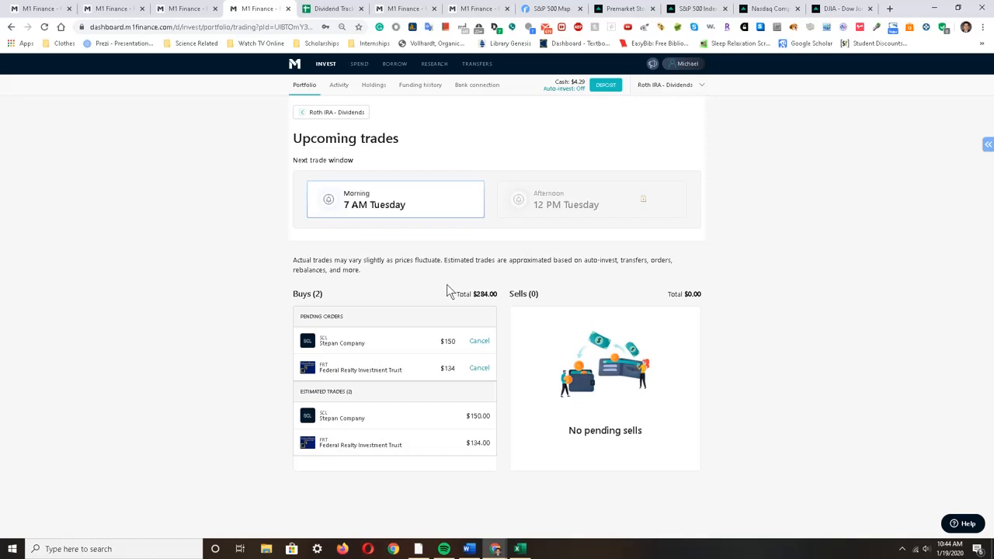
{"action": "mouse_move", "coordinate": [439, 290]}
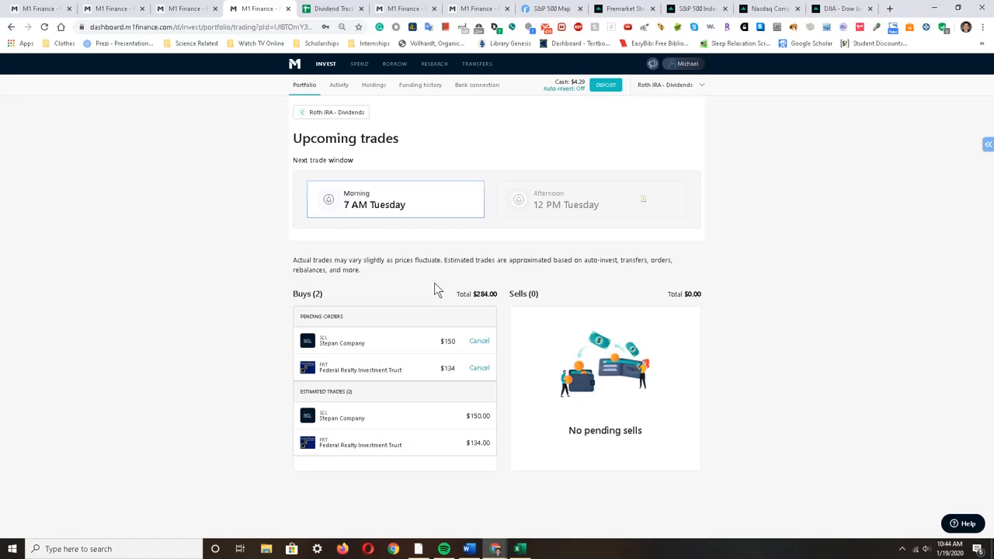
{"action": "mouse_move", "coordinate": [435, 292]}
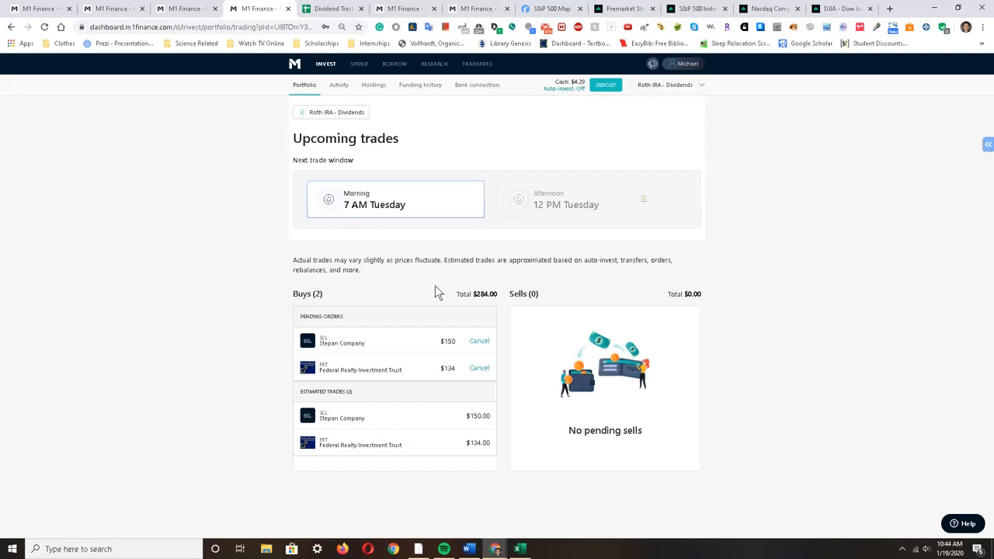
{"action": "mouse_move", "coordinate": [327, 354]}
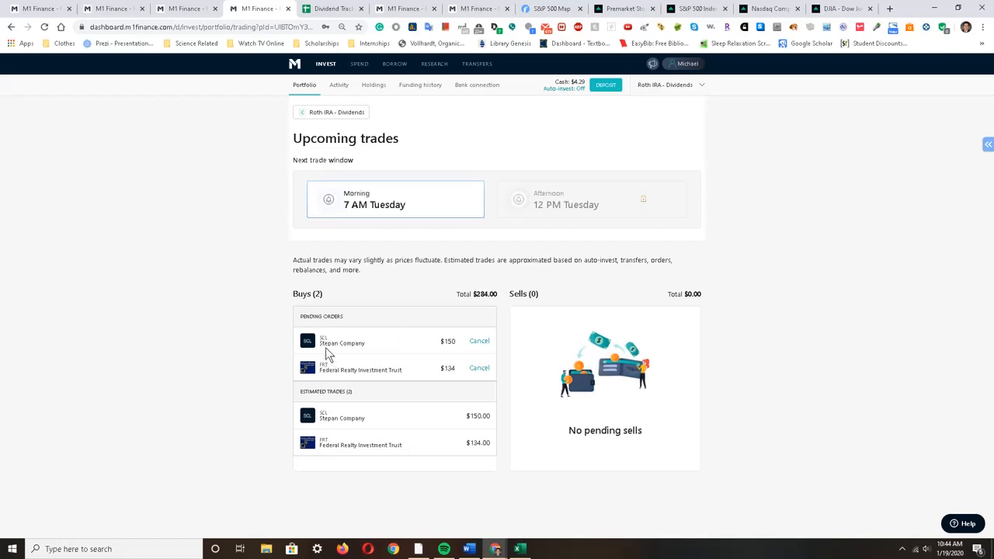
{"action": "mouse_move", "coordinate": [388, 354]}
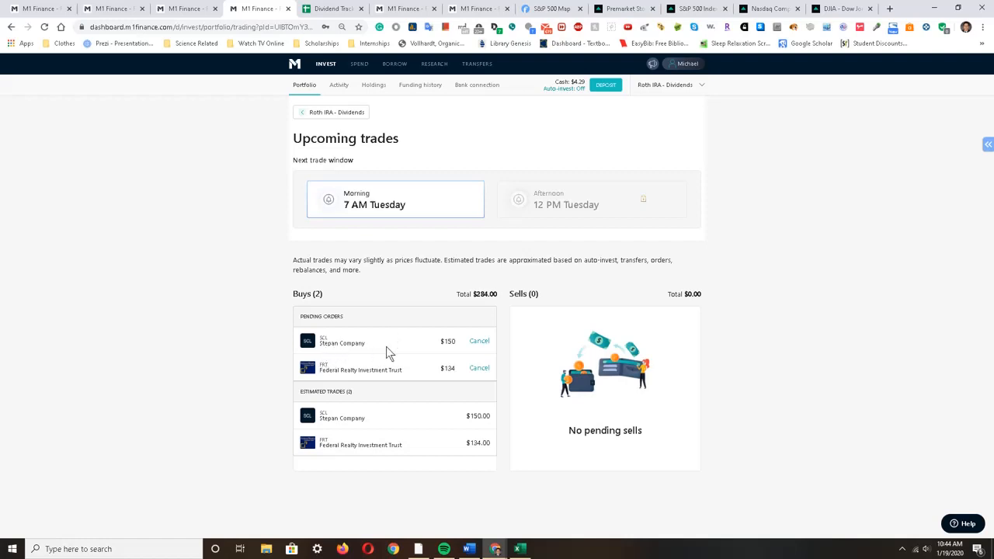
{"action": "mouse_move", "coordinate": [453, 379]}
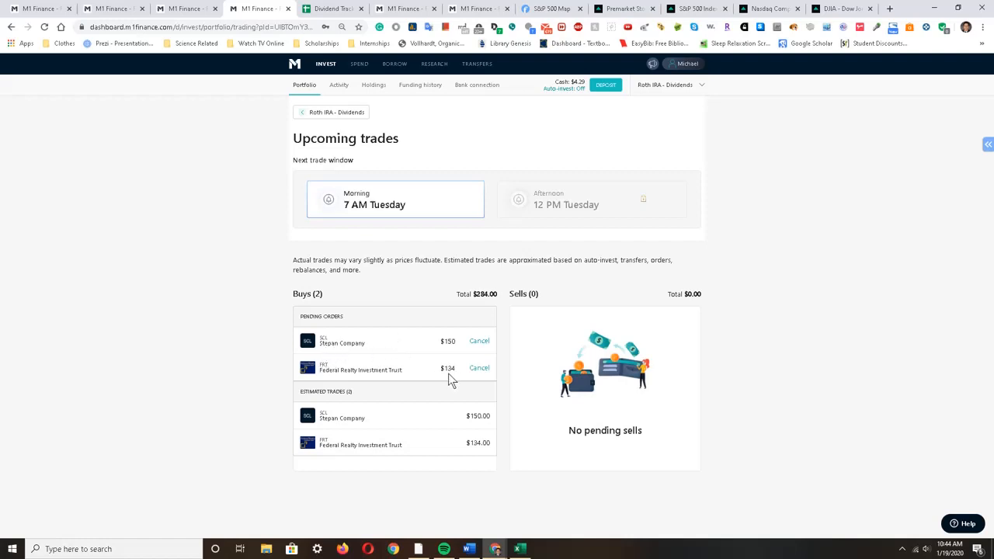
{"action": "mouse_move", "coordinate": [332, 385]}
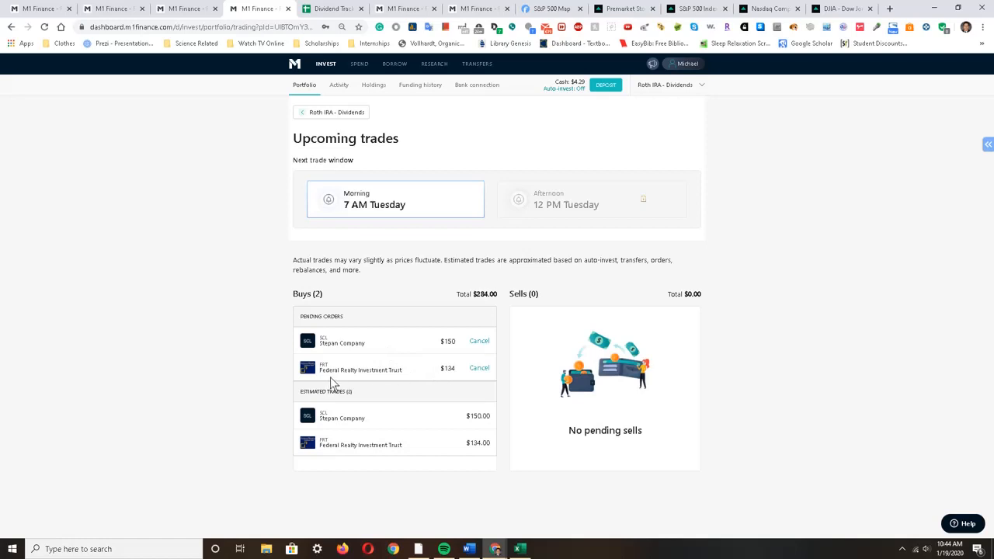